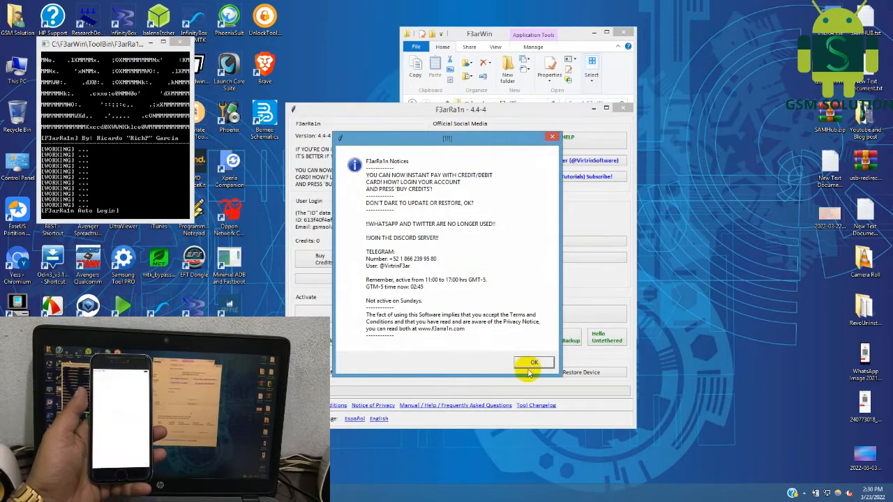
Dismiss the F3arRa1n startup notices to reach the connected iPhone 6 (iOS 12.5.5) details
click(534, 362)
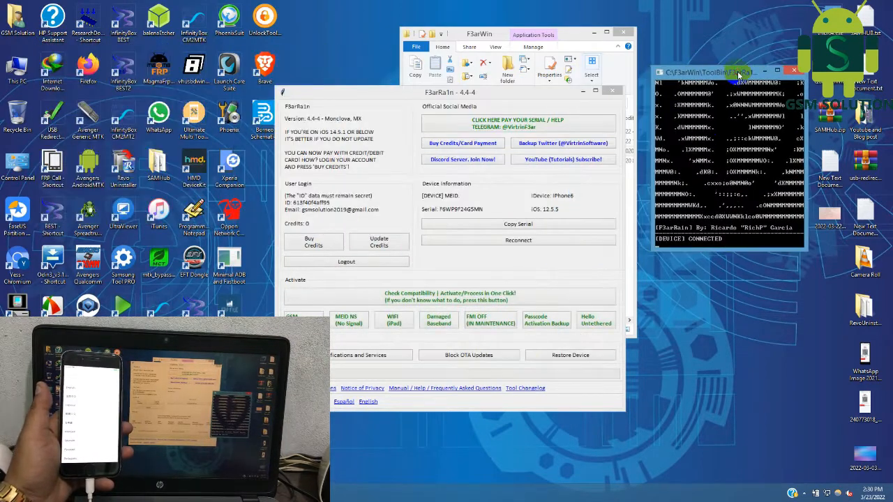
Run Hello Untethered, accepting the limitations warning and confirming the latest checkra1n was used
click(596, 320)
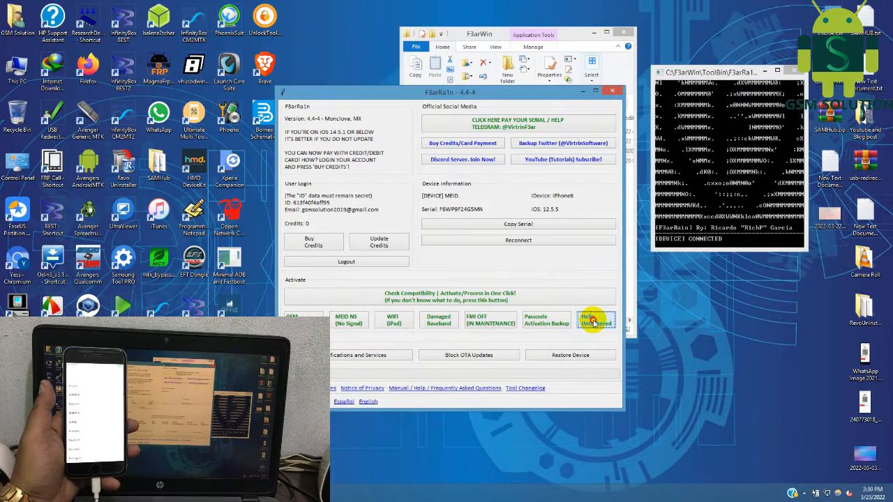
click(595, 321)
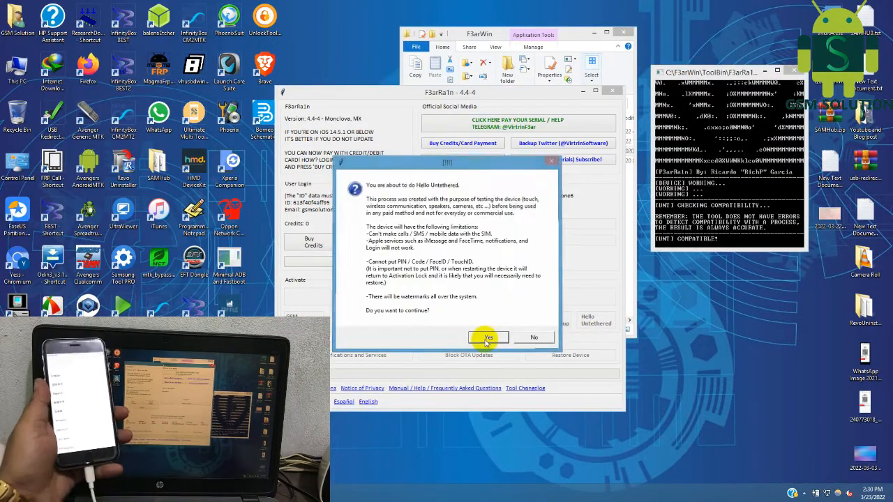
click(488, 337)
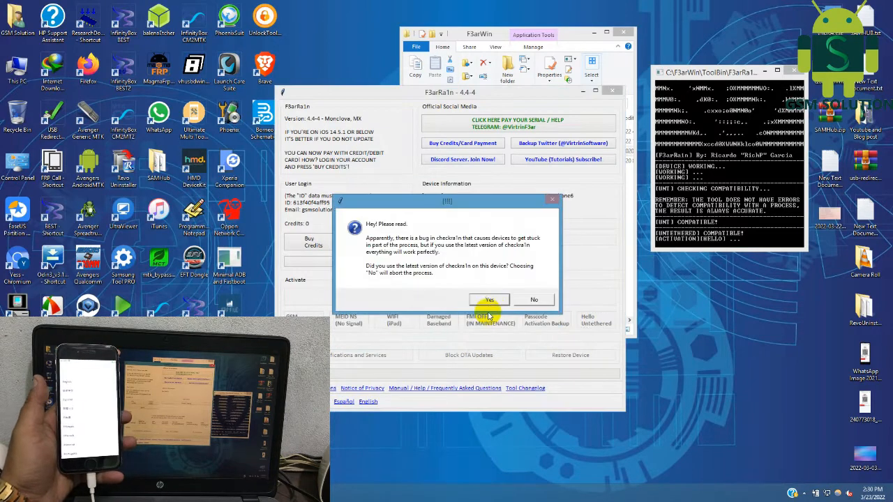
click(489, 299)
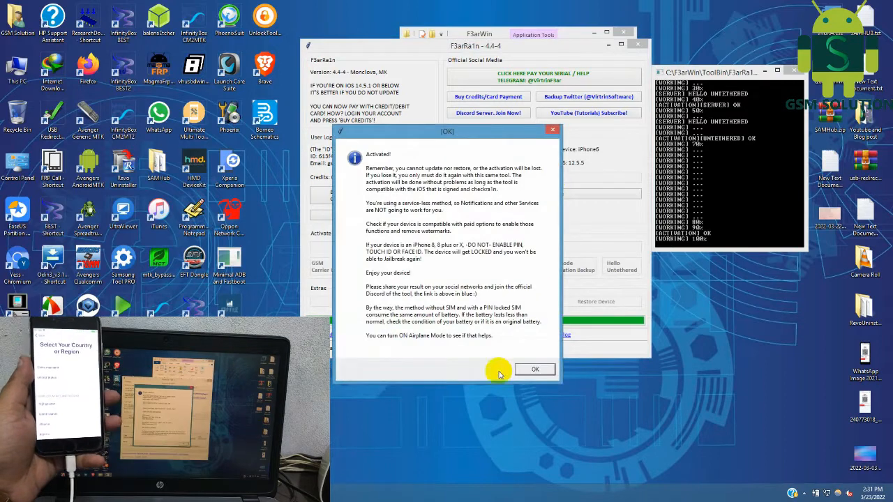
Close the Activated notice and the Device Information popup
click(534, 368)
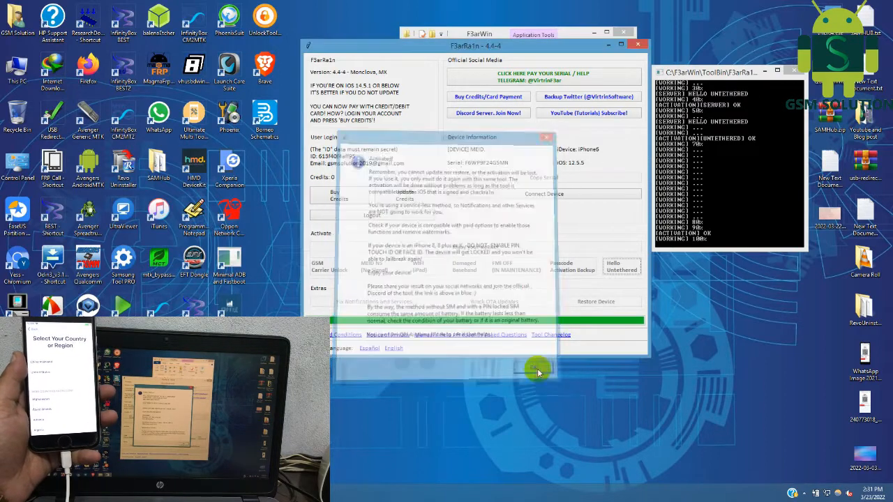
click(533, 367)
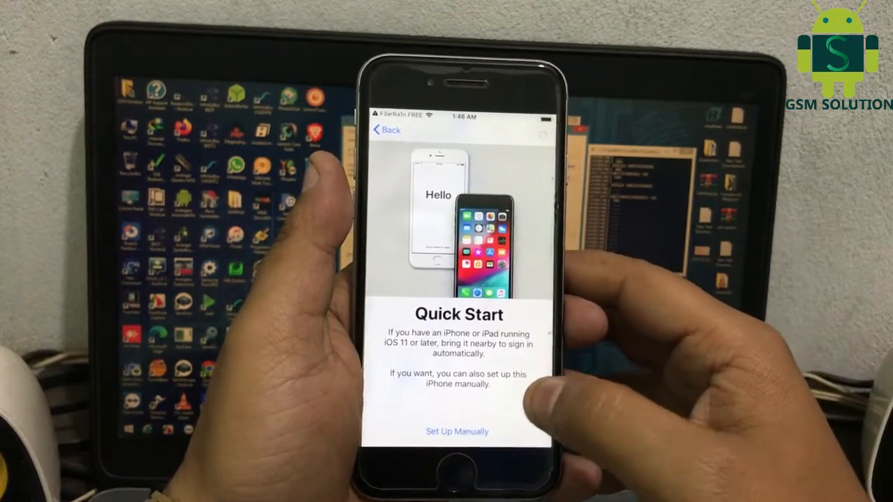
Set up the iPhone manually, skipping the passcode and Apple ID
click(456, 431)
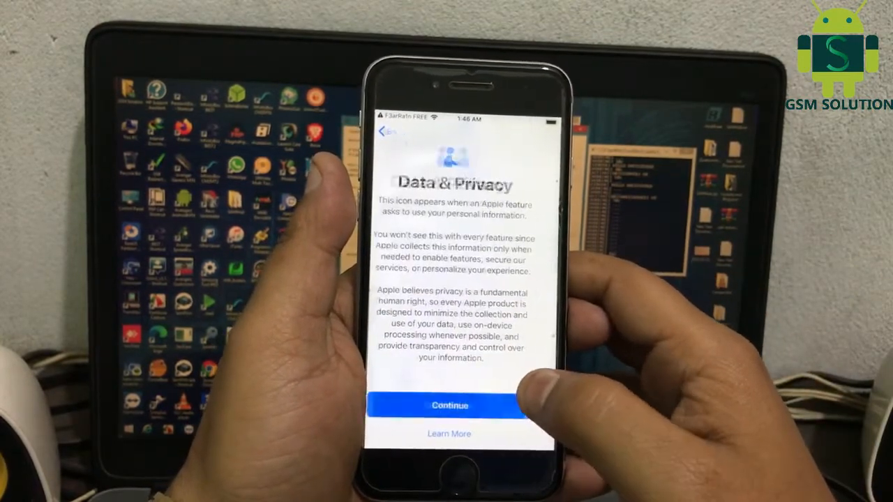
click(450, 405)
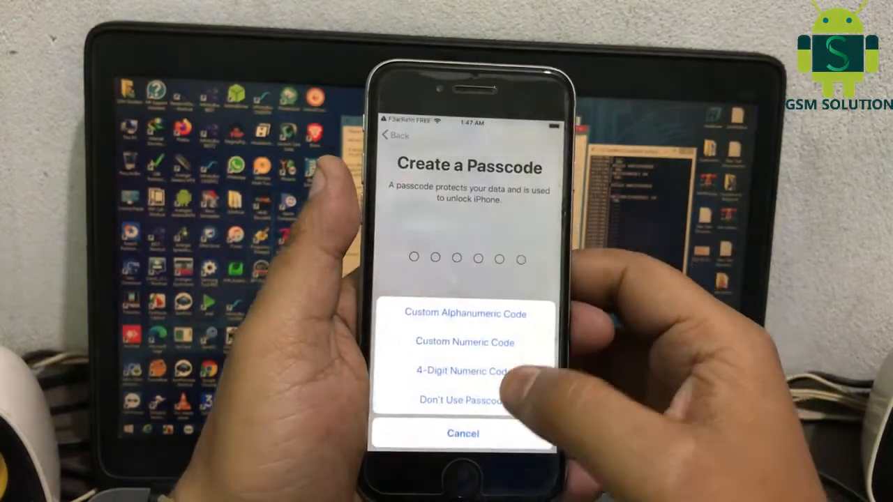
click(463, 370)
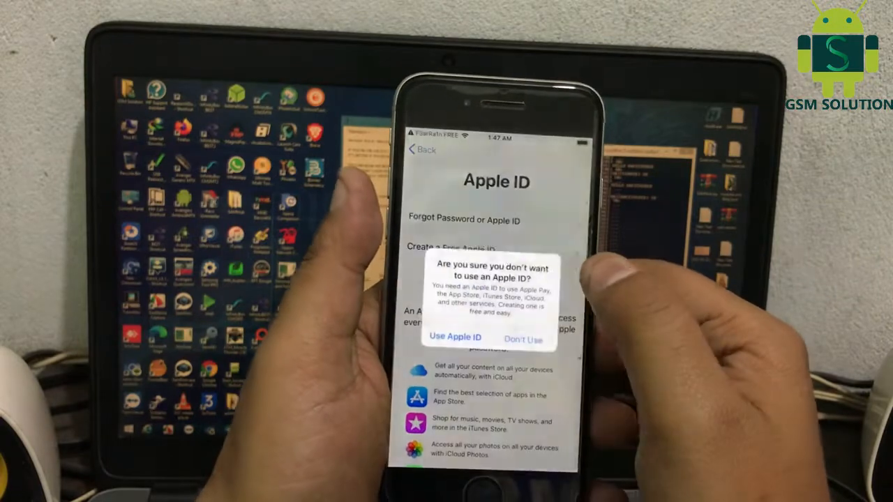
click(522, 339)
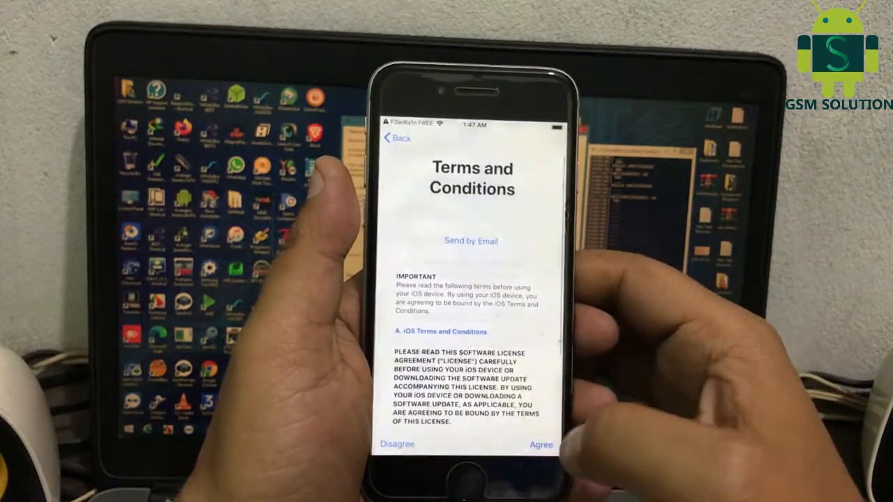
Agree to the terms and continue through updates, iMessage, and Screen Time to Get Started
click(540, 445)
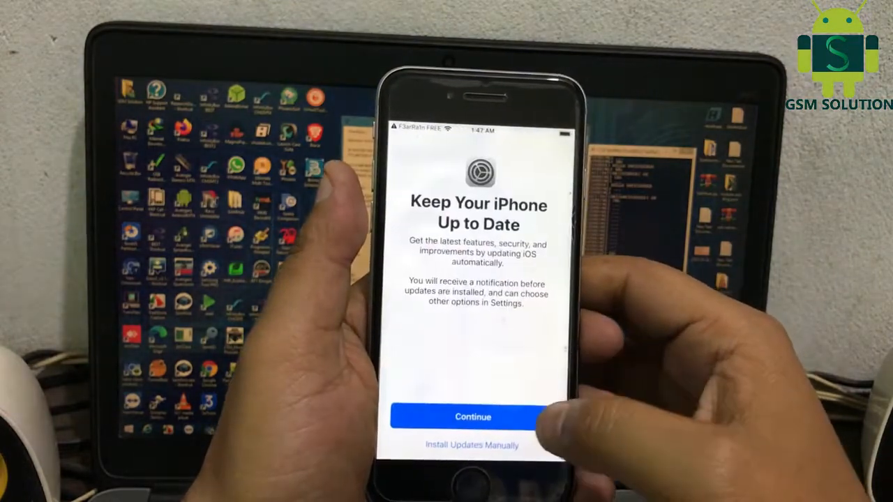
click(473, 416)
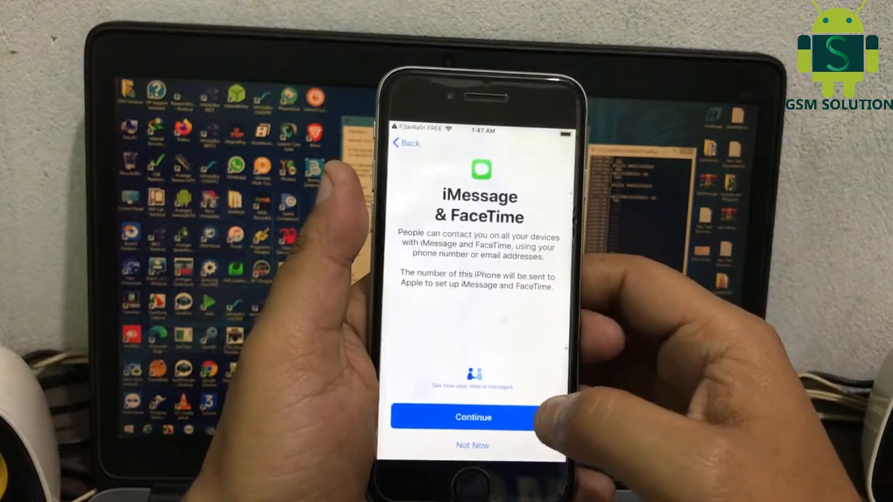
click(472, 417)
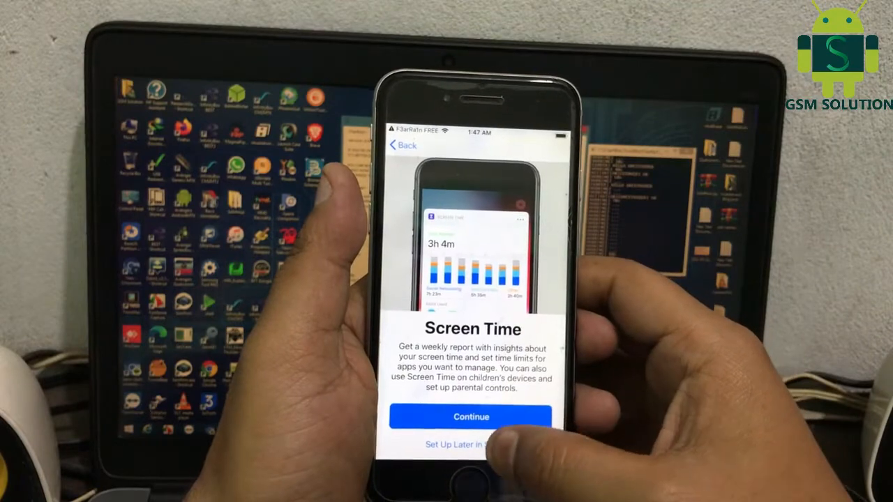
click(472, 417)
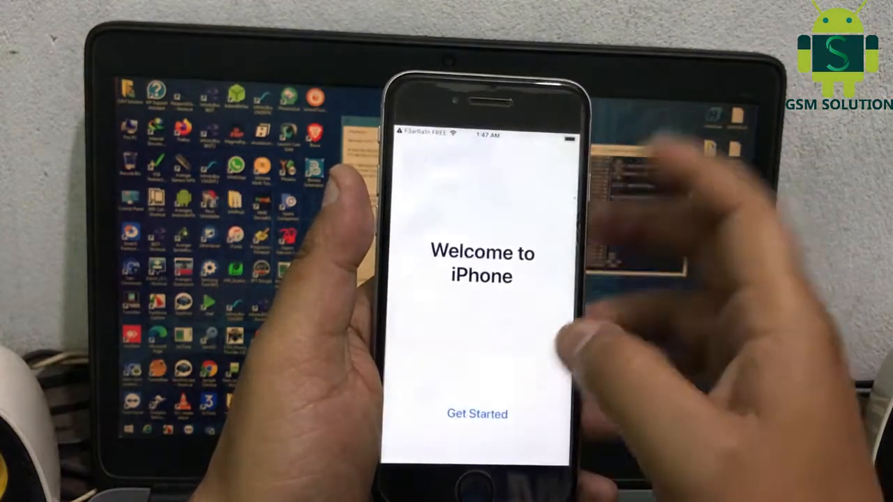
click(476, 413)
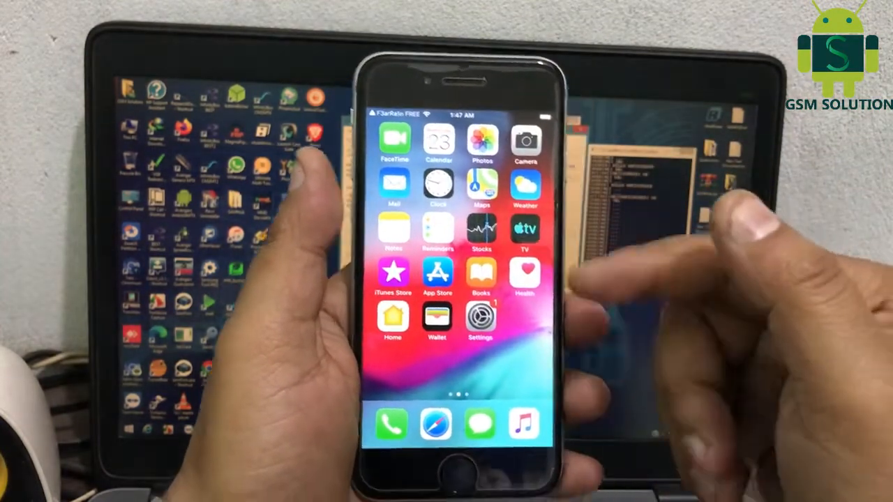